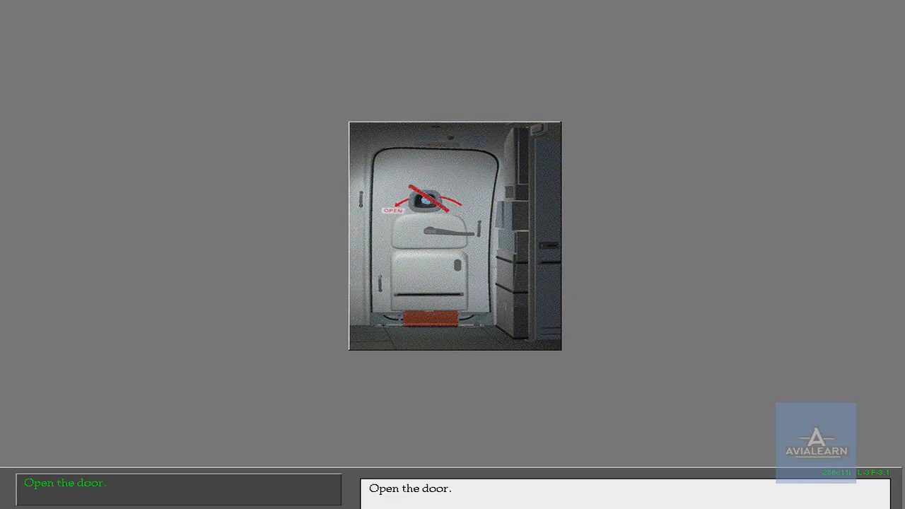
mouse_move(429, 255)
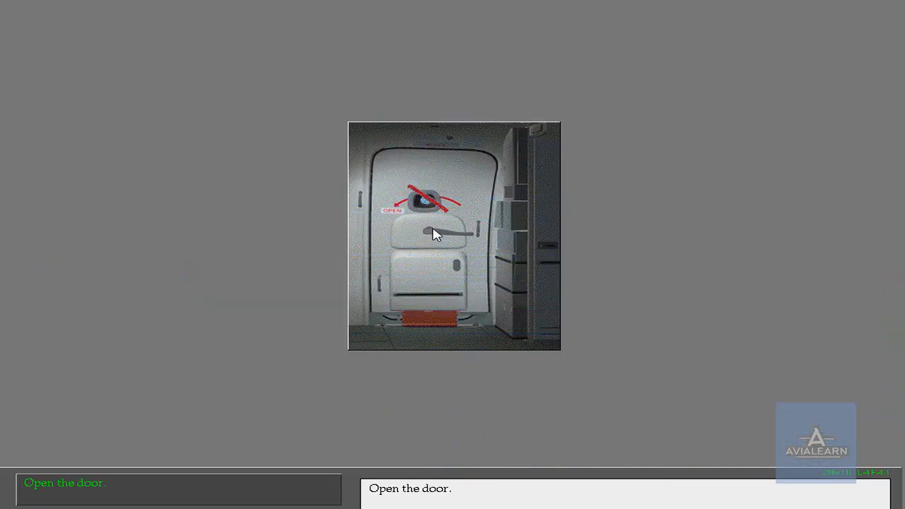
Pull the door handle to swing the cabin door open and reveal the slide panel.
left_click(438, 234)
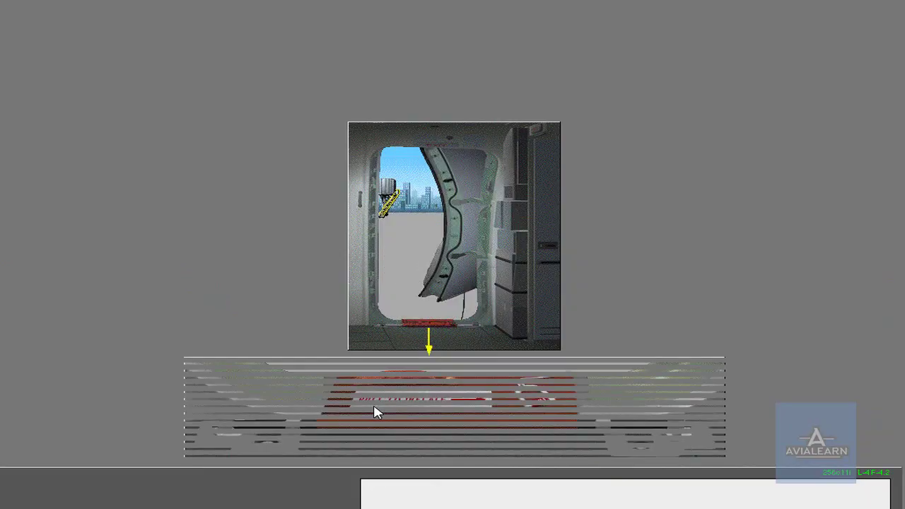